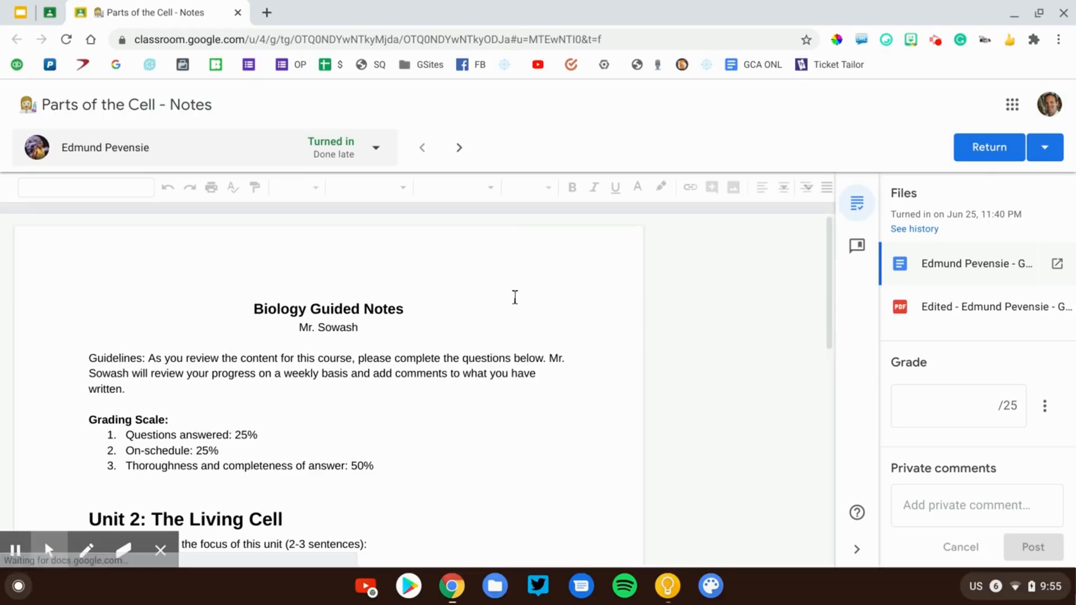
- Scroll down the student's guided notes while the comment bank lists saved feedback alongside
scroll("down", 3)
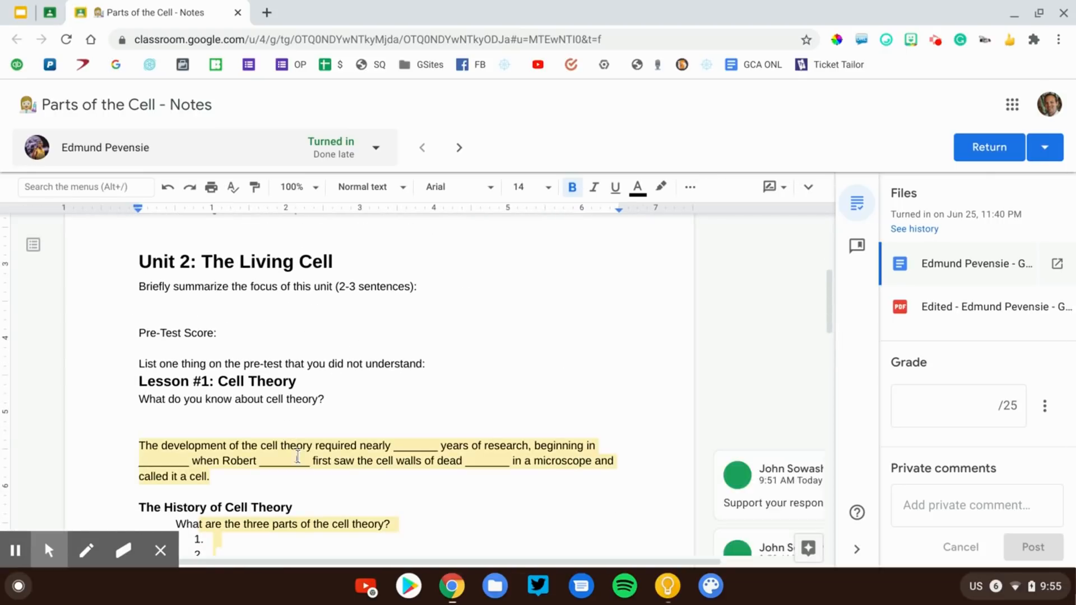
scroll("down", 3)
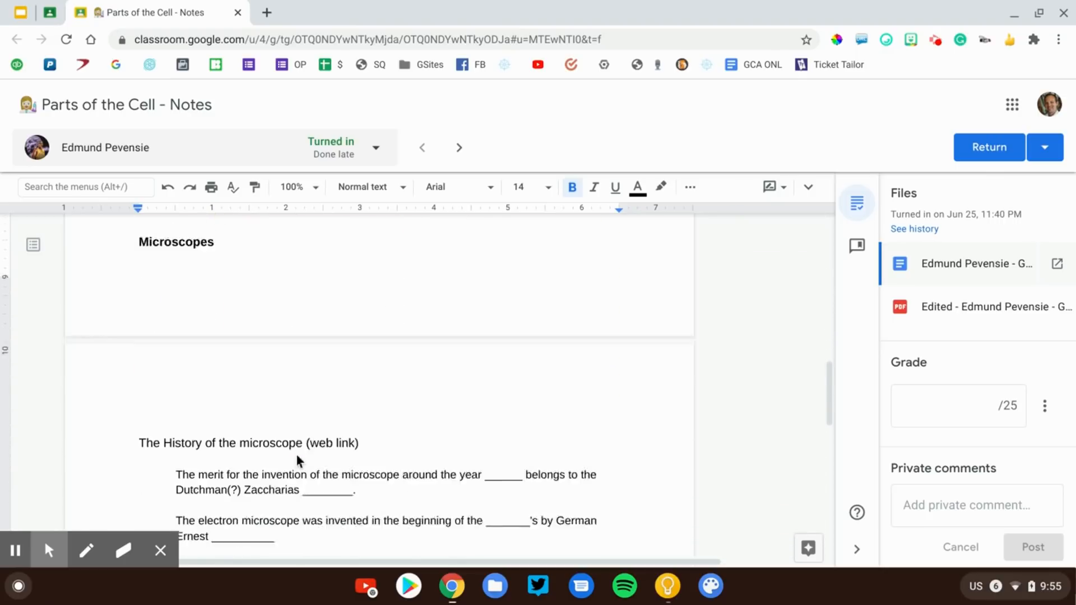
scroll("down", 3)
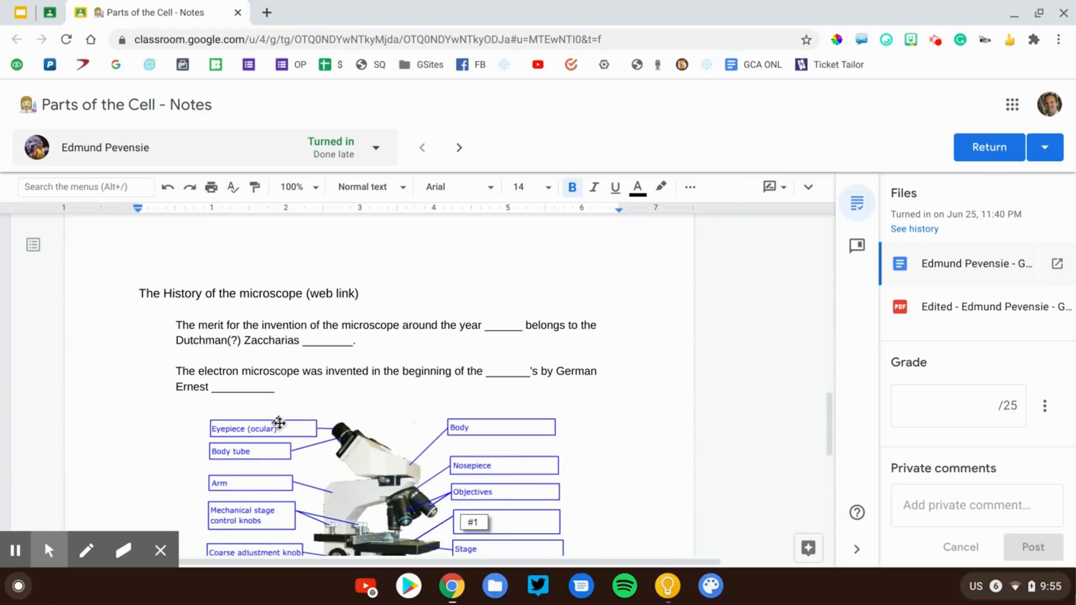
mouse_move(815, 251)
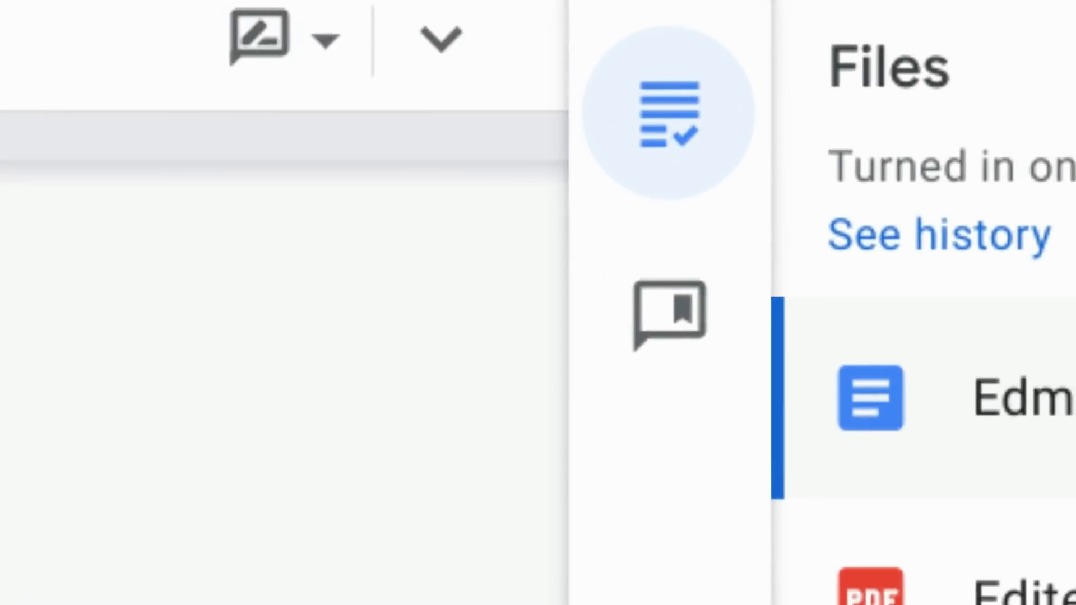
mouse_move(659, 316)
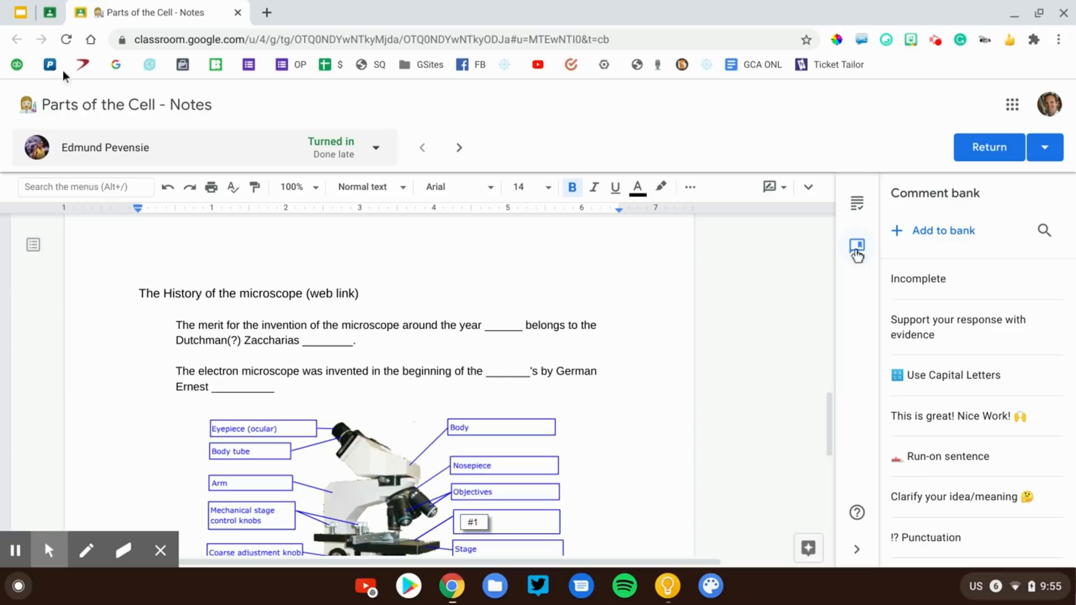
mouse_move(943, 359)
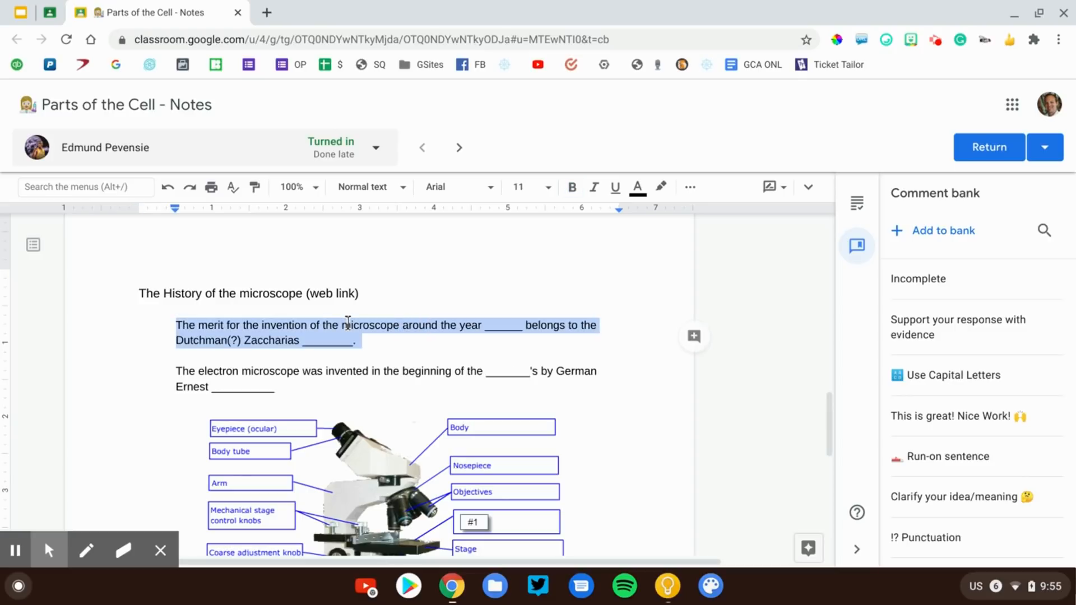
mouse_move(711, 340)
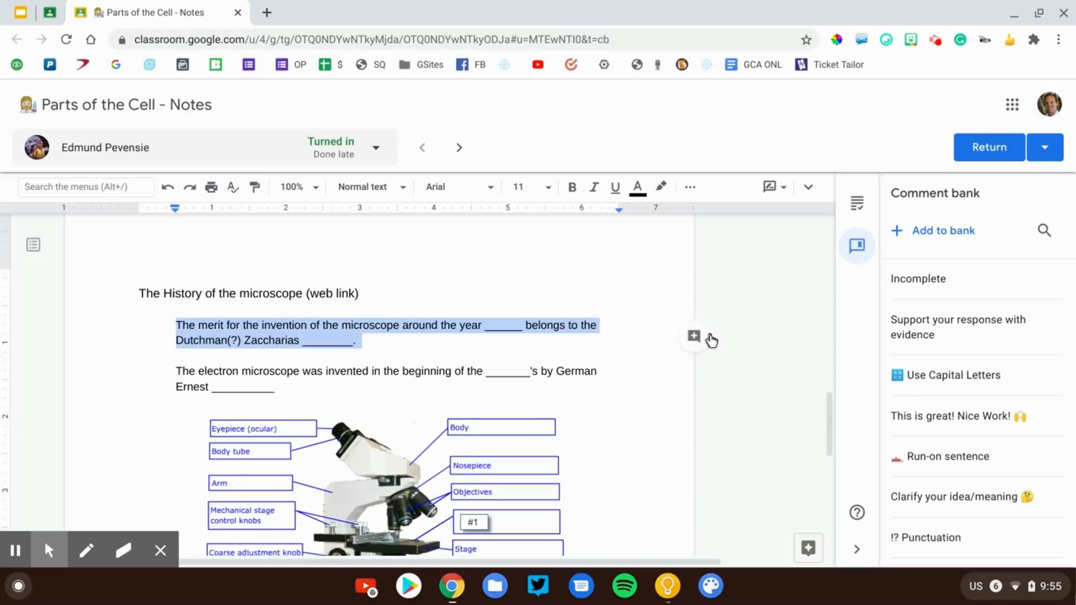
mouse_move(694, 337)
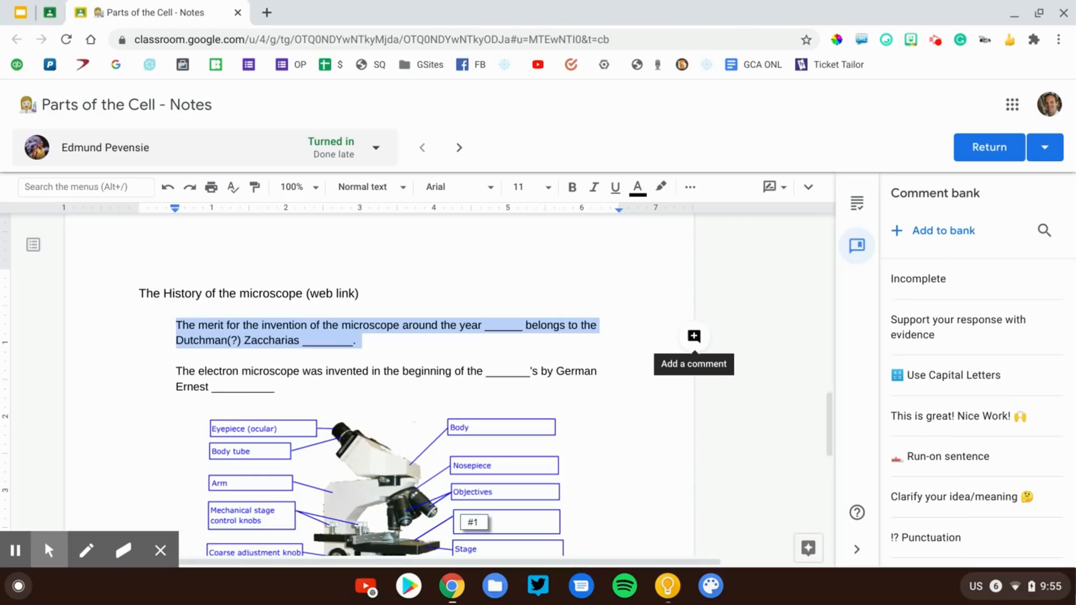
- Comment on the microscope invention question using #supp to pick 'Support your response with evidence'
left_click(693, 336)
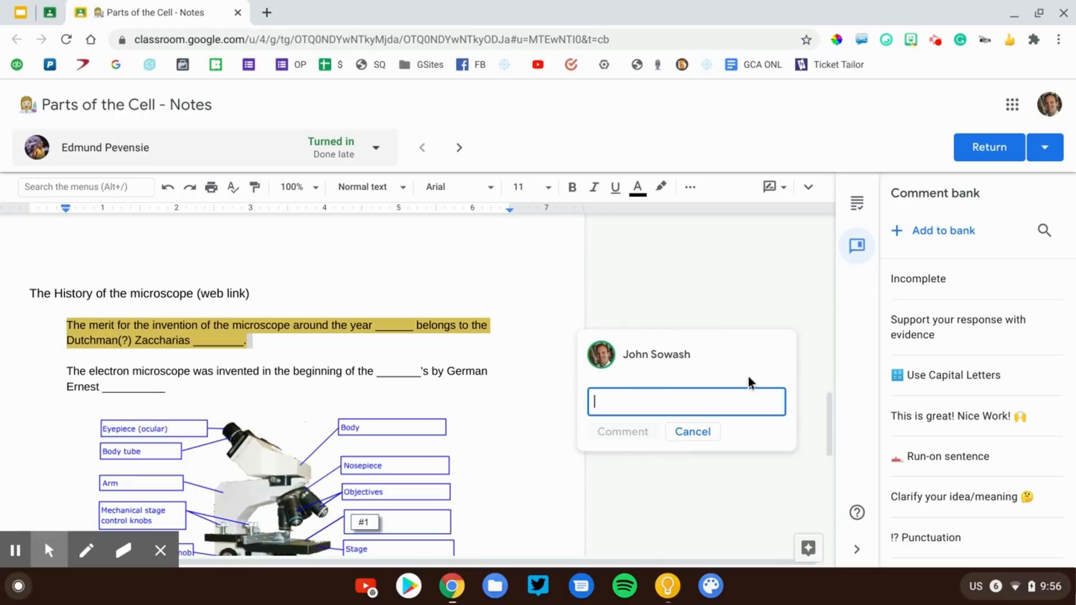
type("#")
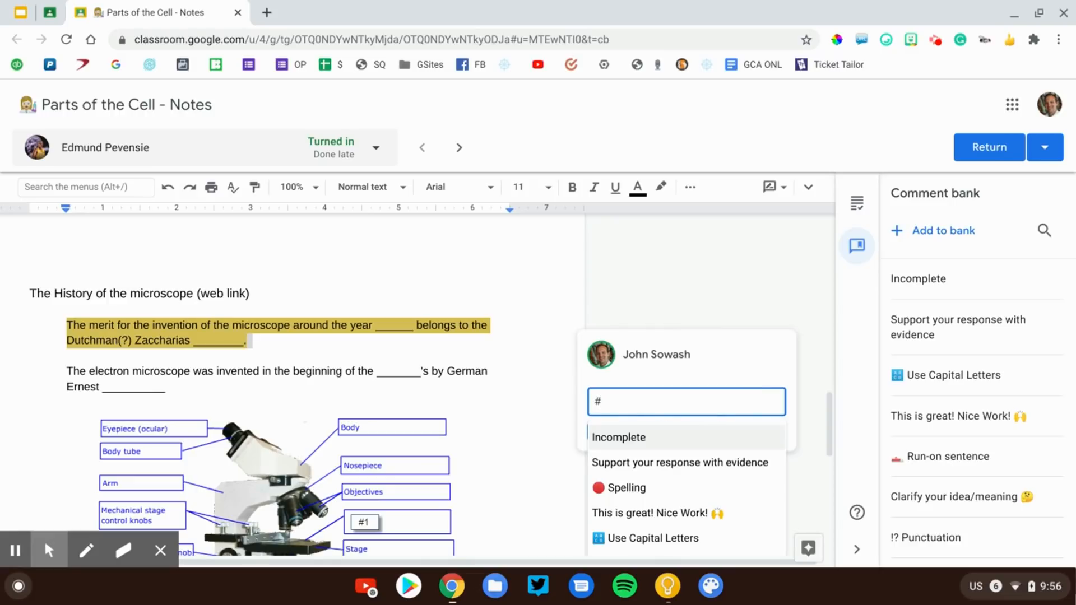
mouse_move(1024, 389)
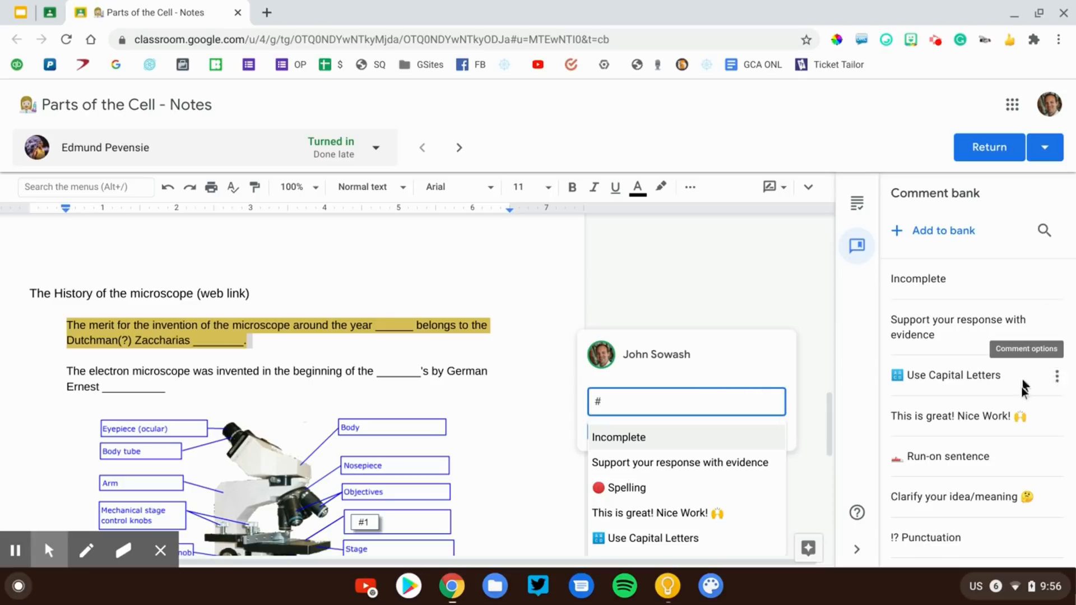
scroll("down", 3)
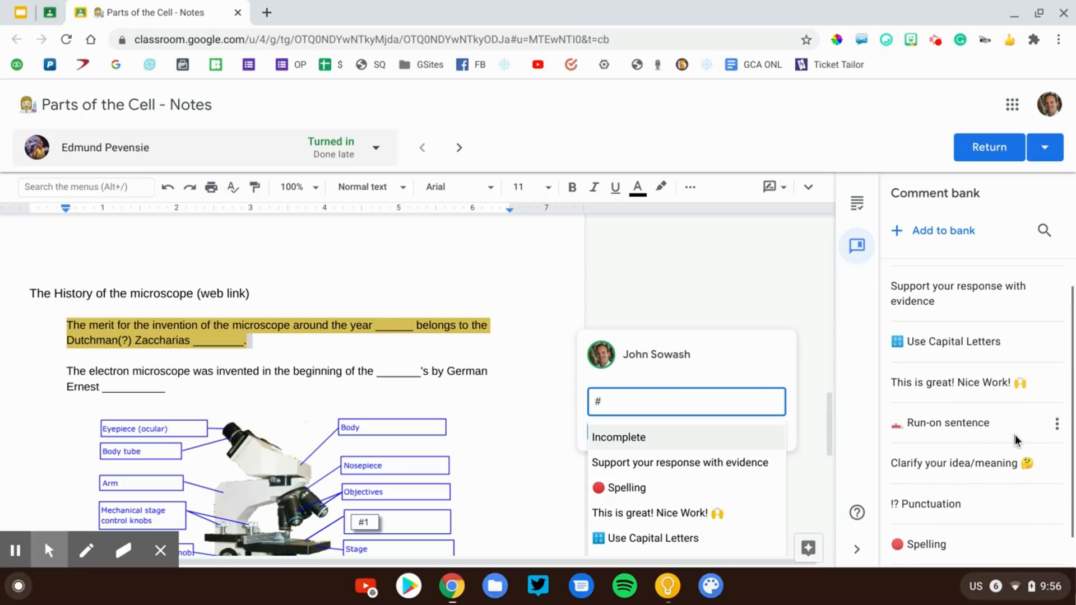
type("supp")
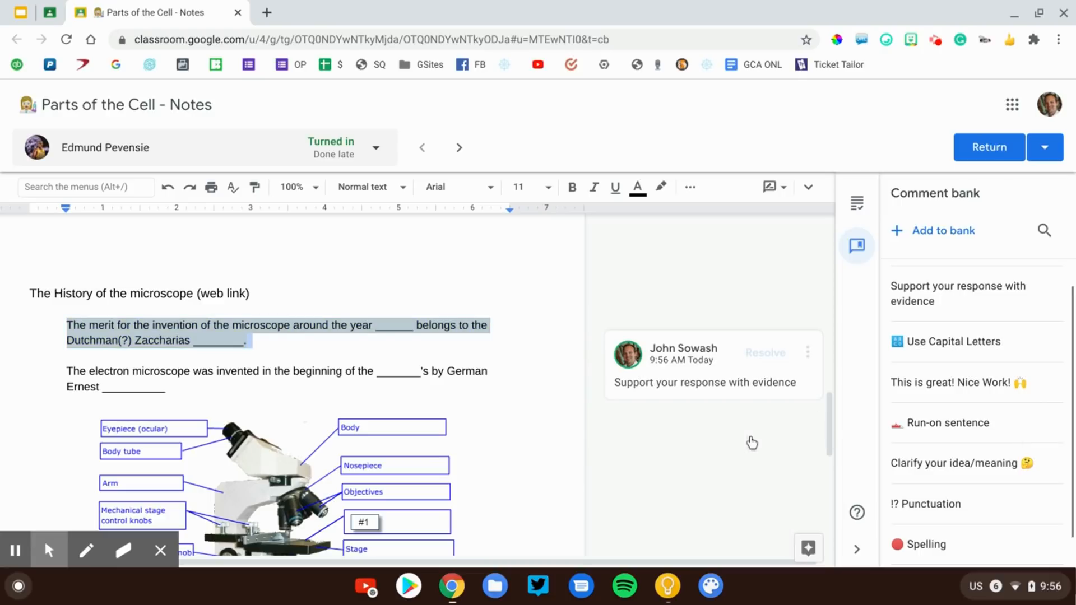
scroll("up", 3)
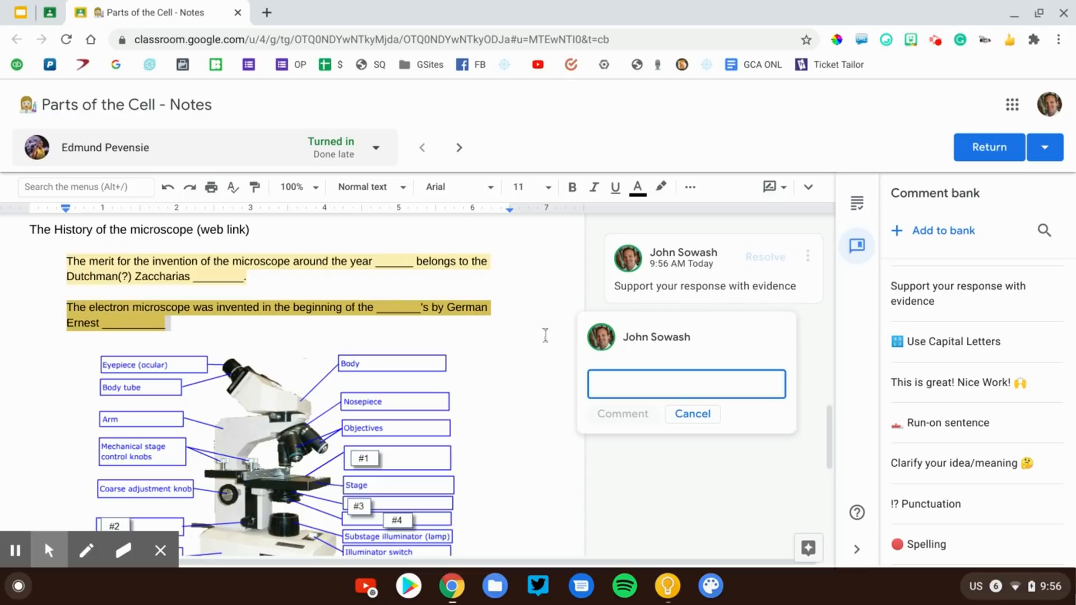
- Comment on the electron microscope question with the bank's 'Incomplete', correcting #co to #in first
type("#co")
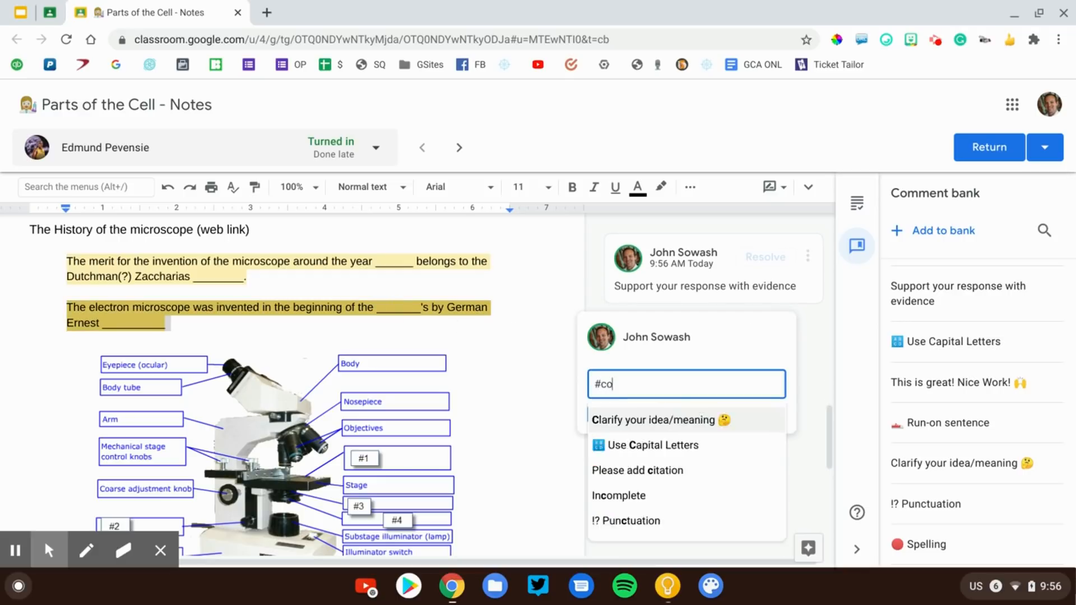
key("backspace")
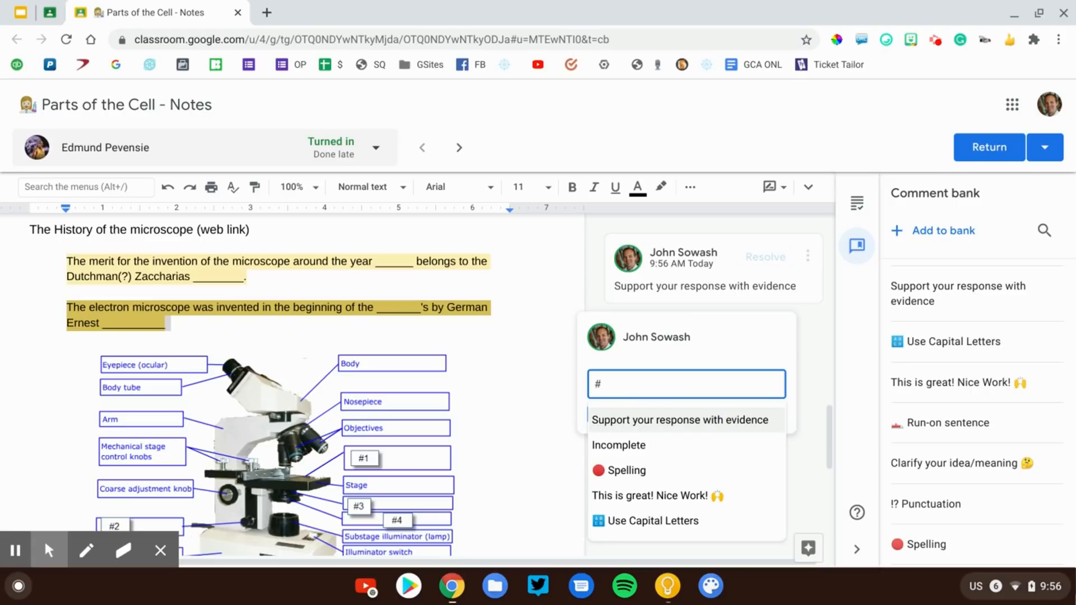
type("in")
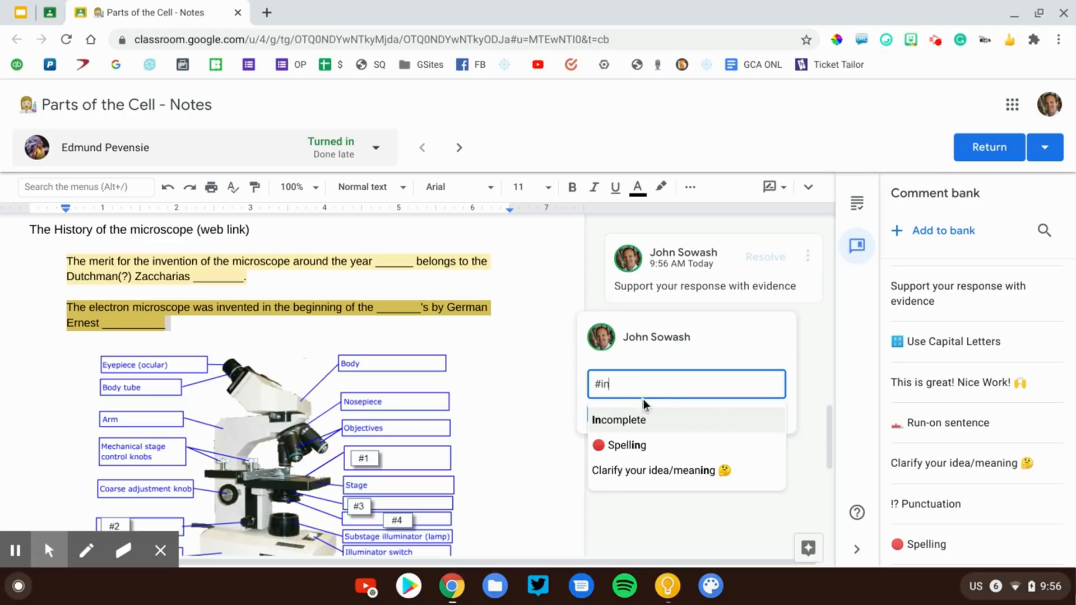
left_click(618, 420)
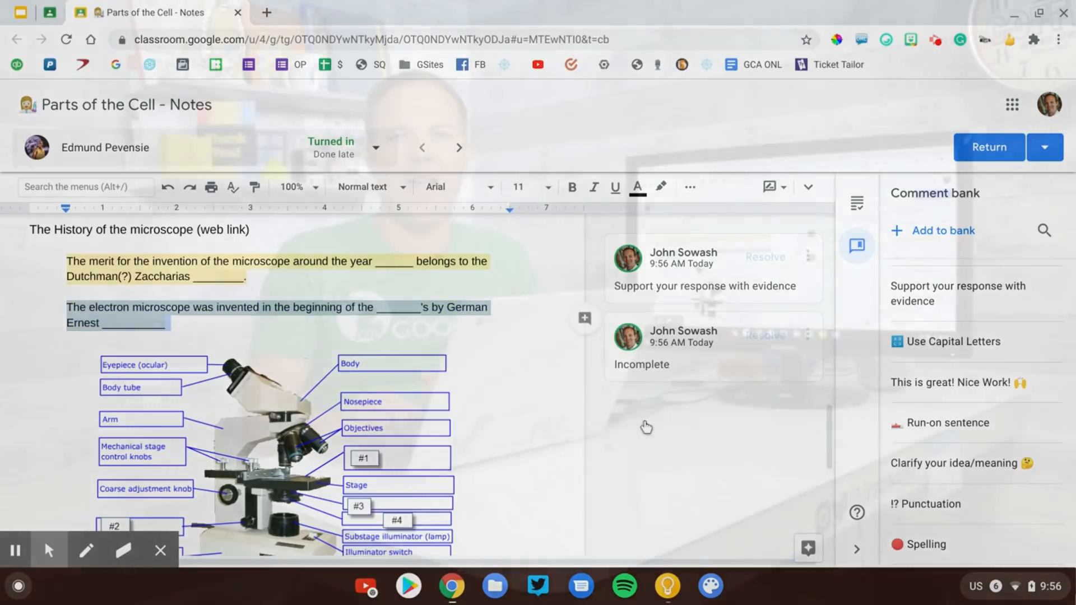